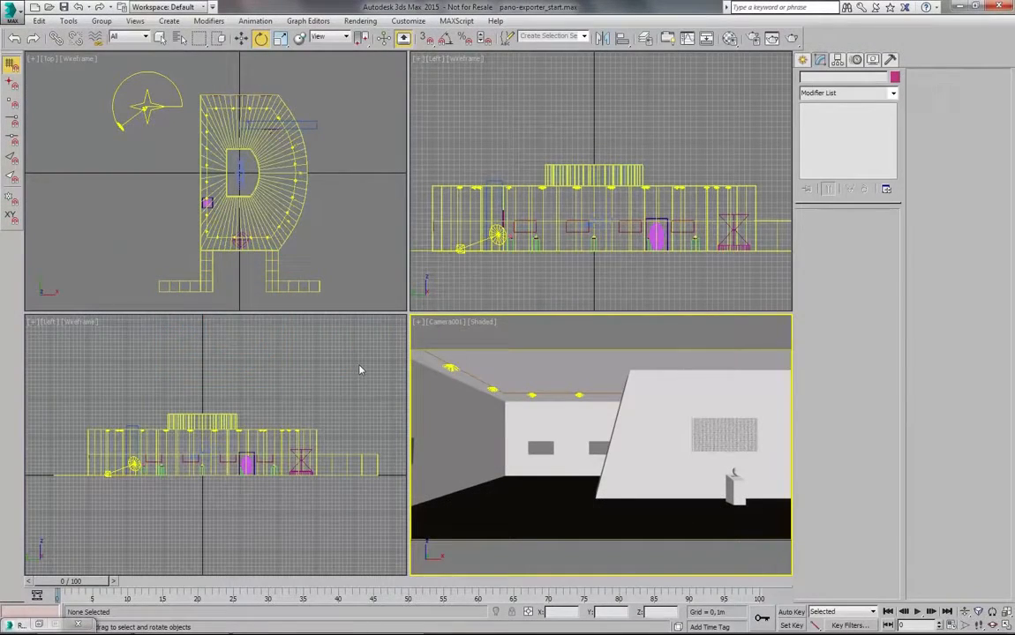
mouse_move(380, 383)
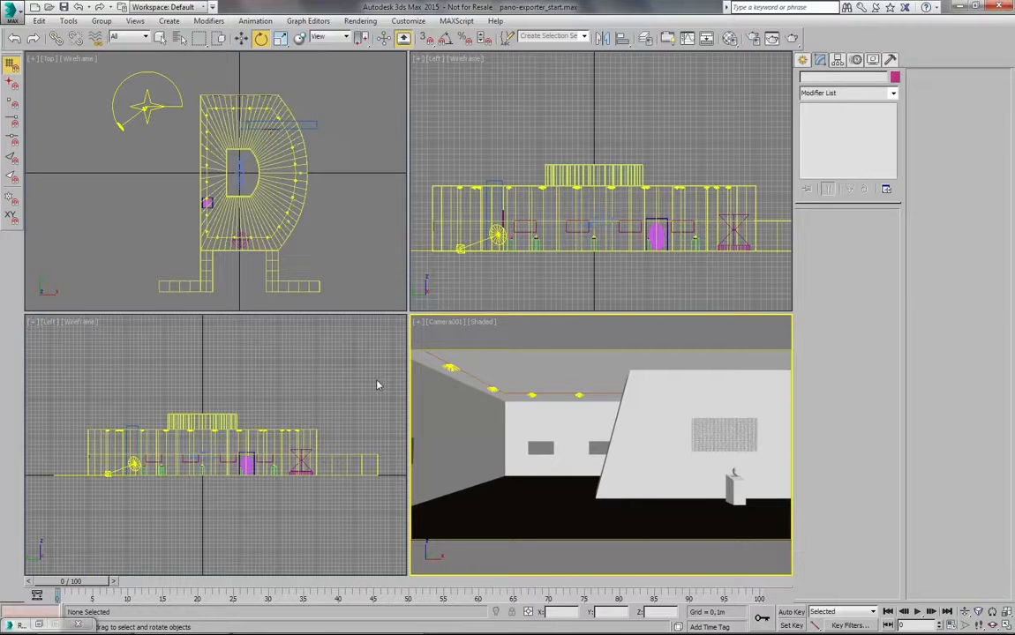
mouse_move(323, 368)
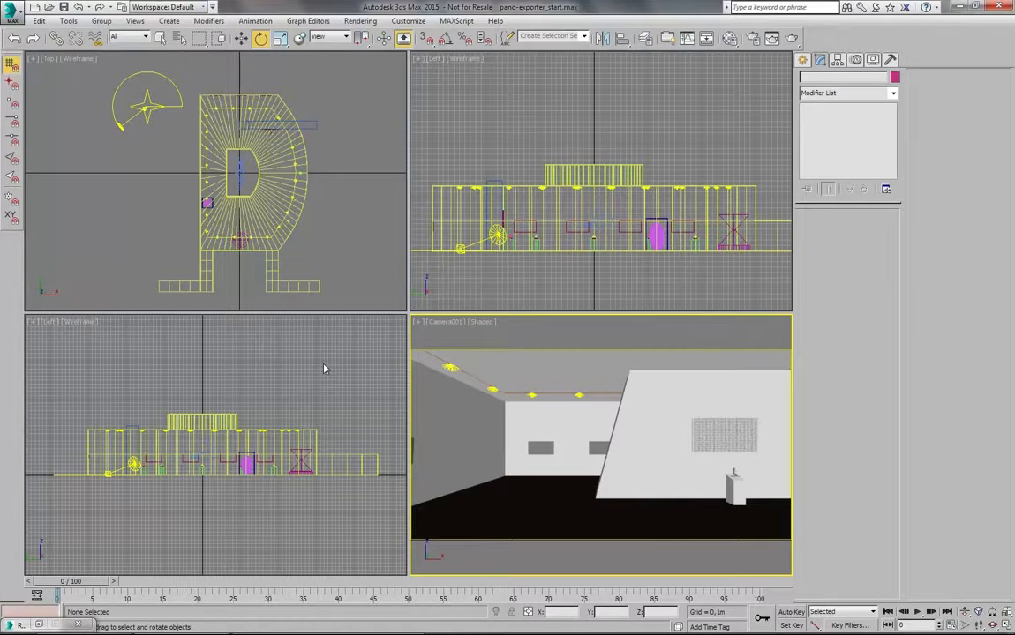
mouse_move(325, 357)
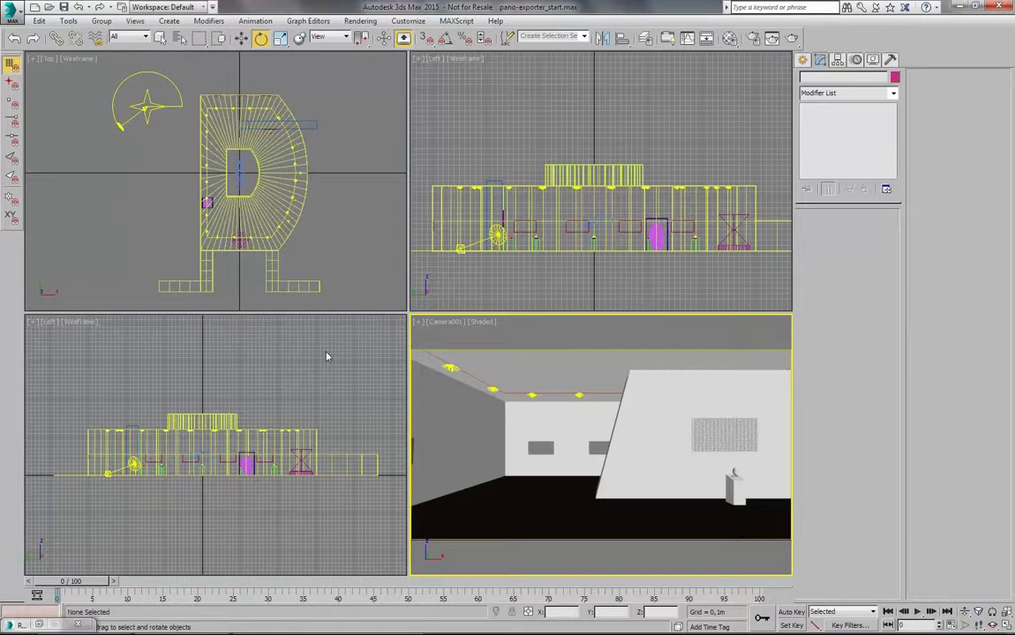
mouse_move(365, 300)
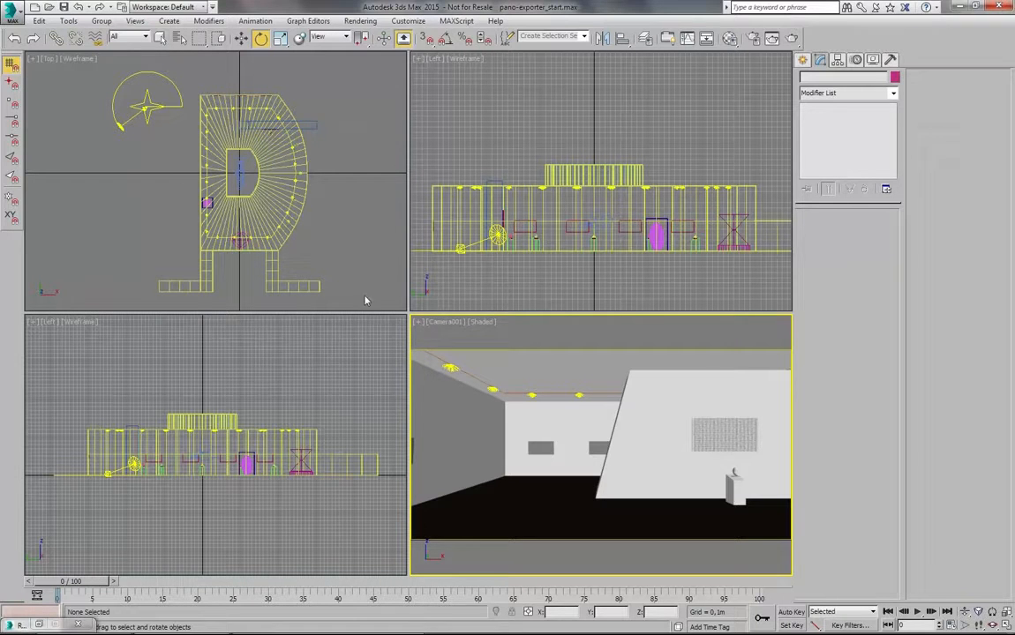
mouse_move(360, 259)
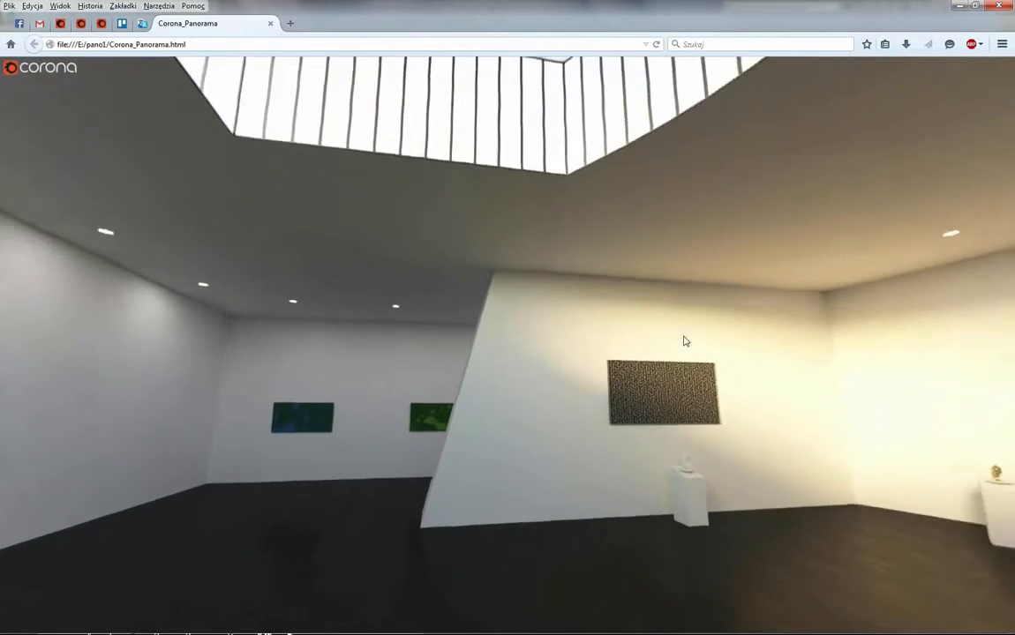
Step: Look around the gallery toward the pedestals, hourglass and glass-cased sculptures
left_click_drag(687, 341, 321, 324)
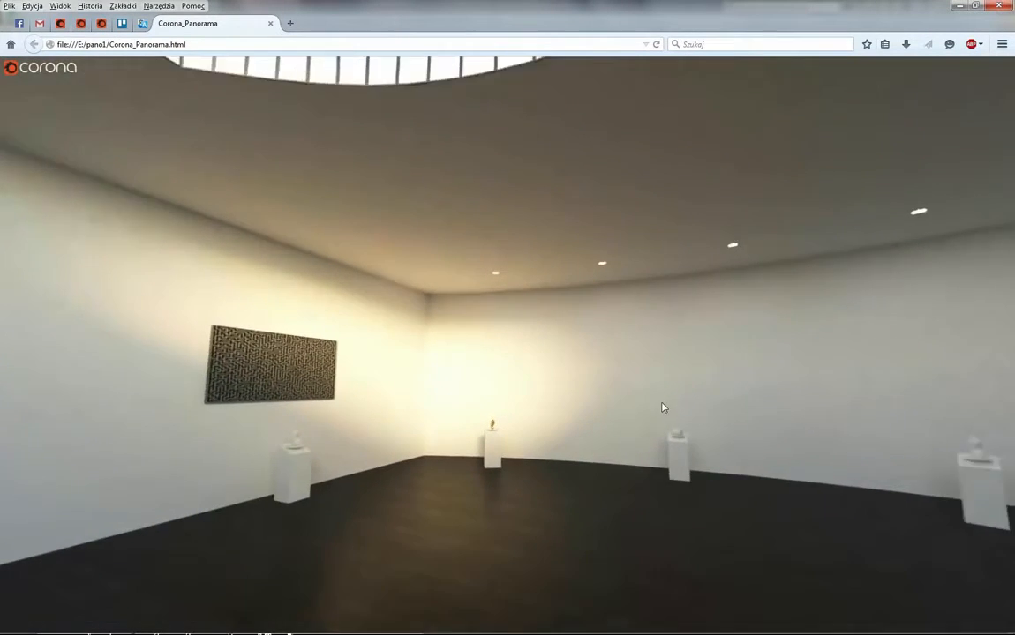
left_click_drag(663, 408, 585, 487)
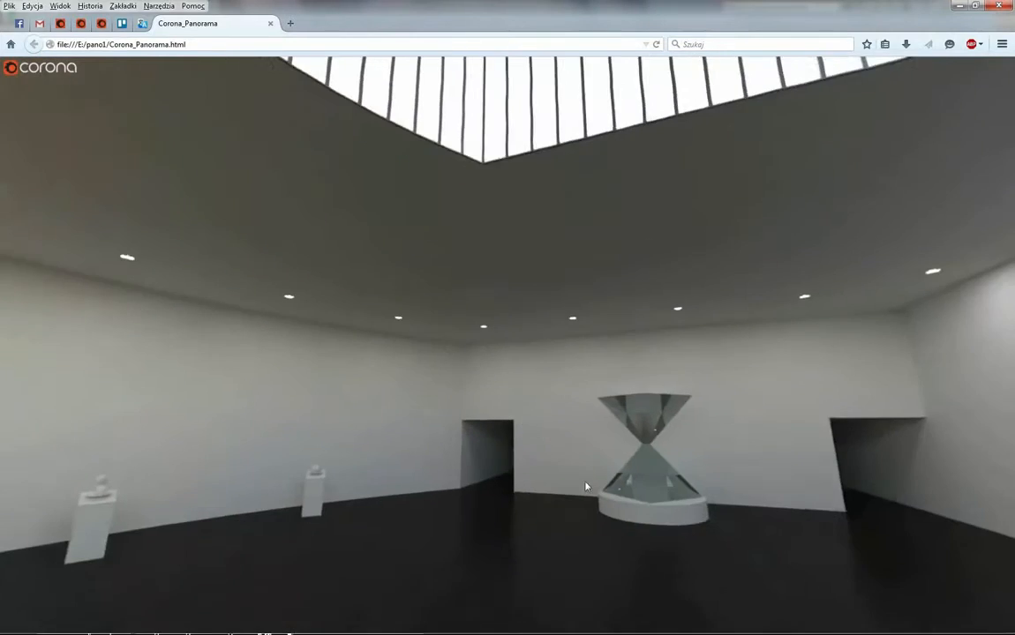
left_click_drag(585, 486, 657, 322)
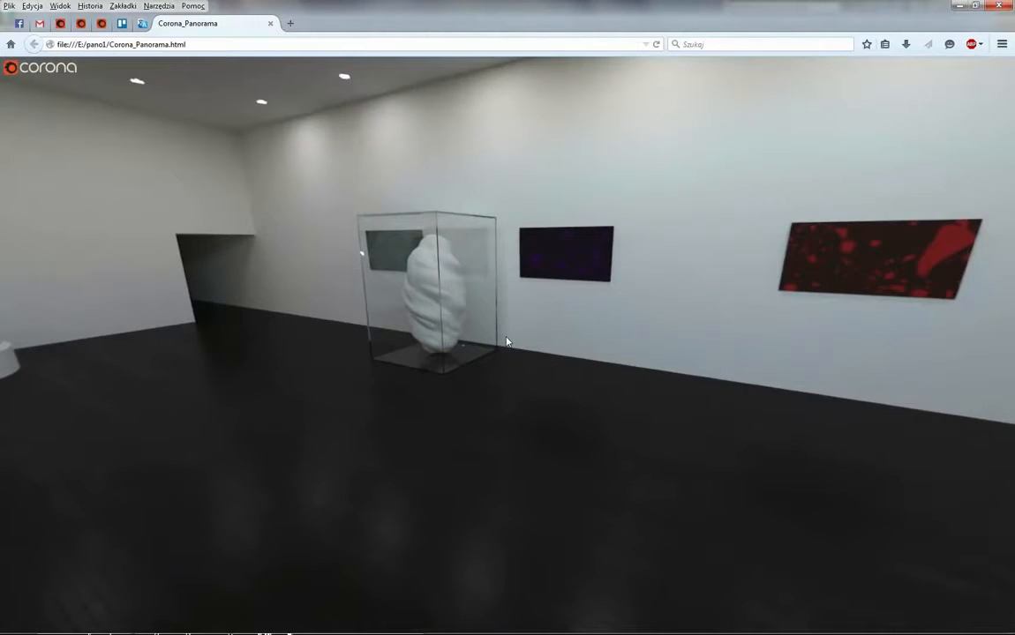
left_click_drag(508, 342, 261, 401)
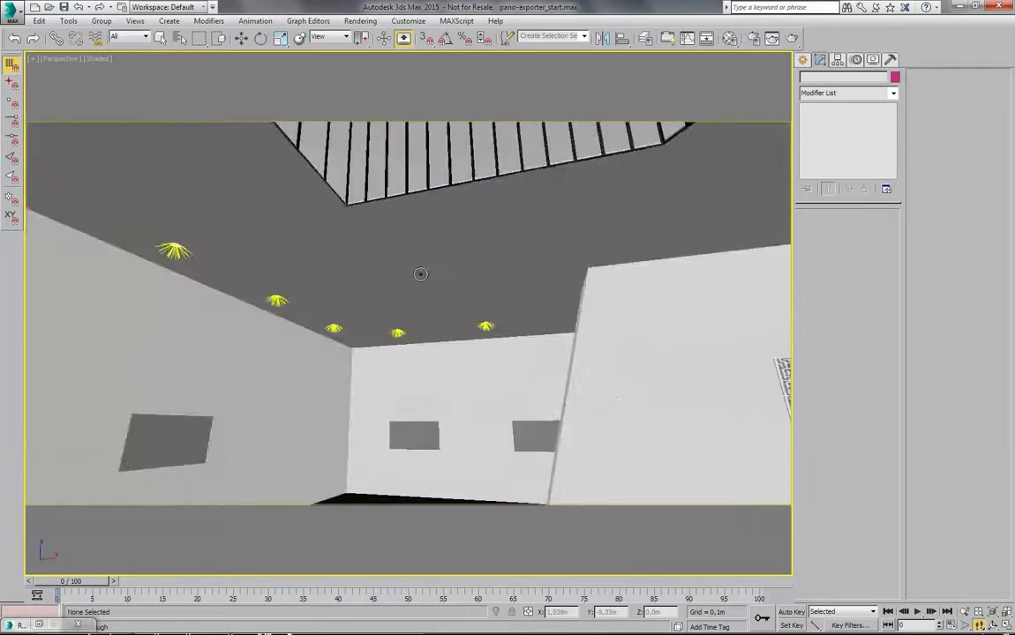
left_click_drag(421, 275, 430, 313)
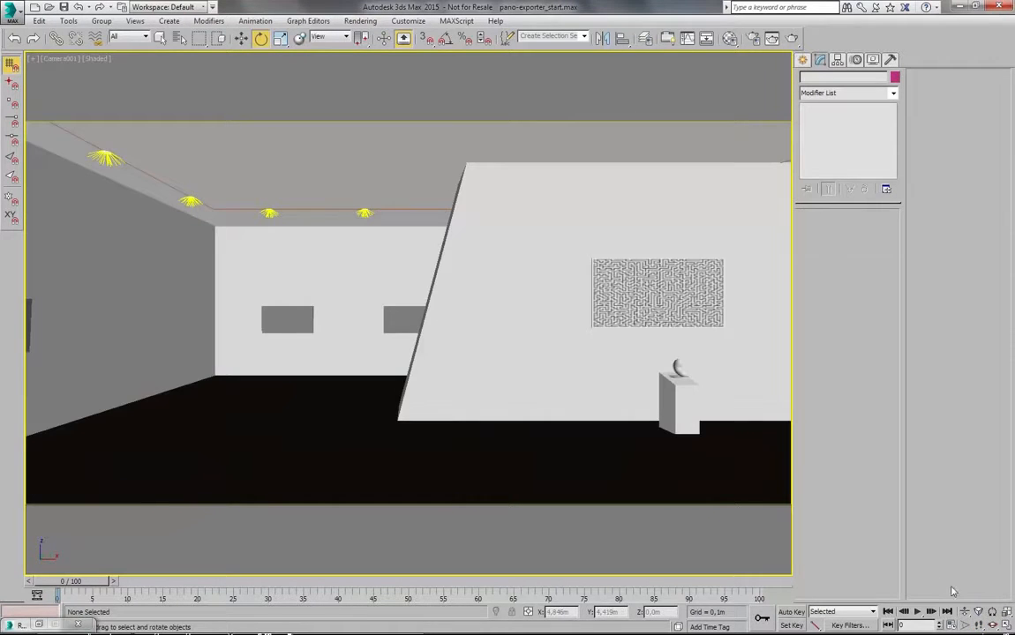
Step: In the four-viewport layout, move Camera001 and rotate it to 90° X
key("Alt+W")
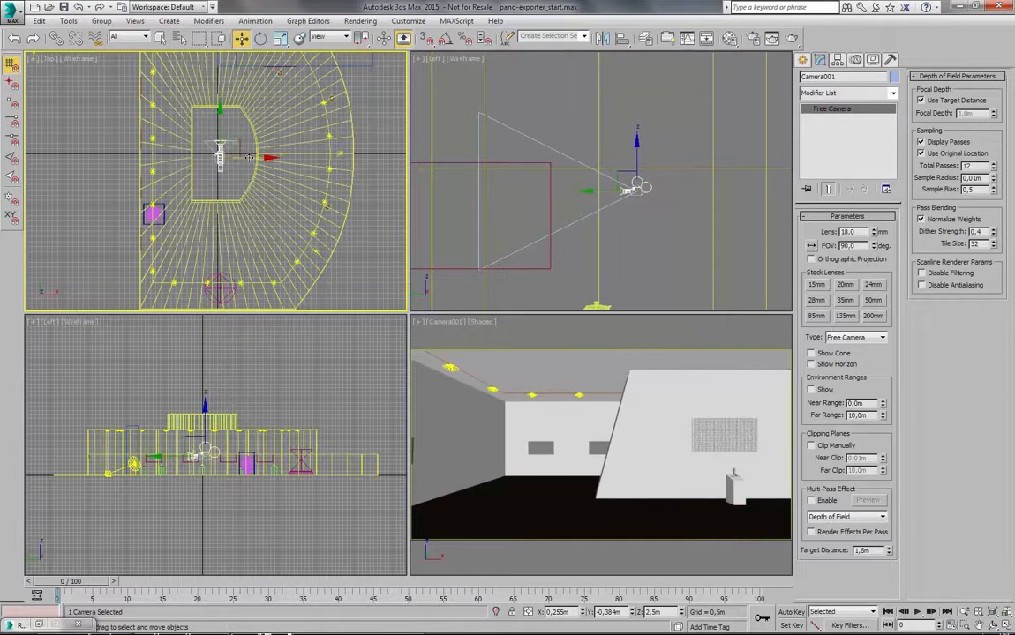
left_click_drag(219, 150, 252, 158)
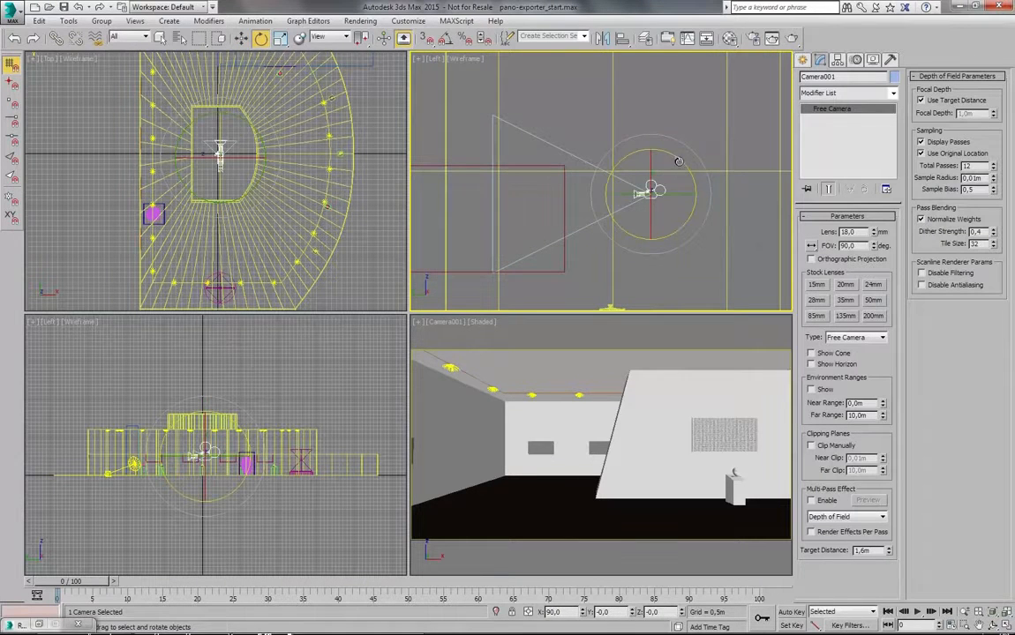
left_click_drag(657, 190, 686, 190)
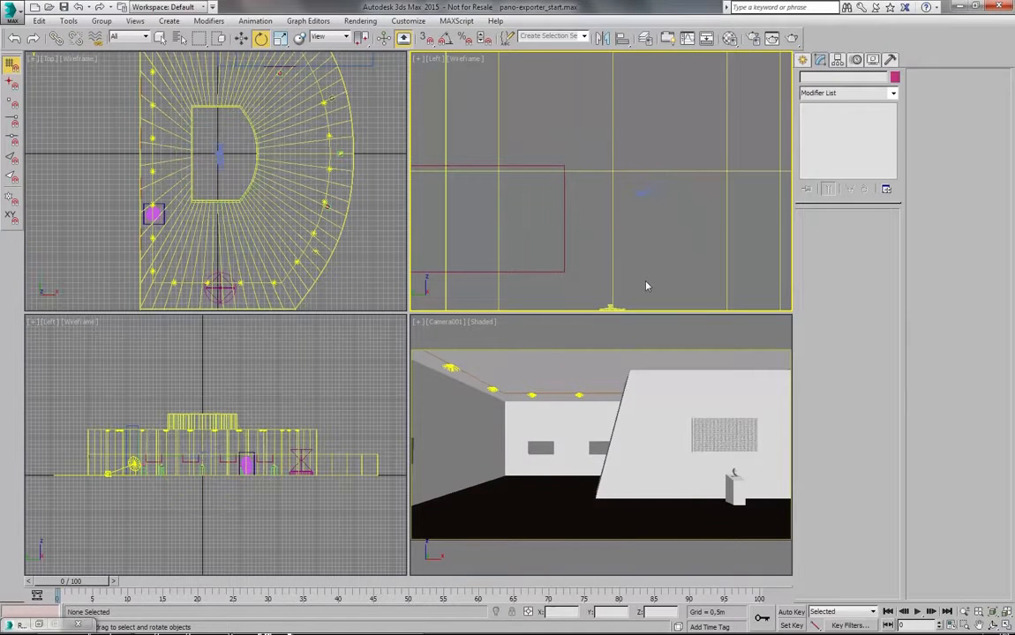
Step: Show the Target and Free camera types under the Create panel's Cameras category
left_click(646, 190)
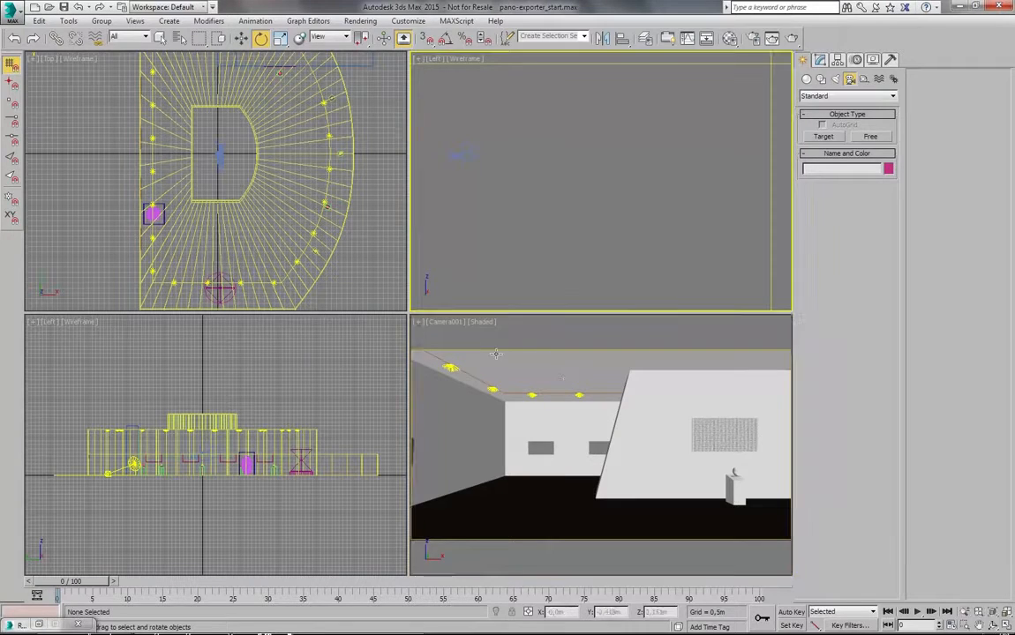
left_click(715, 37)
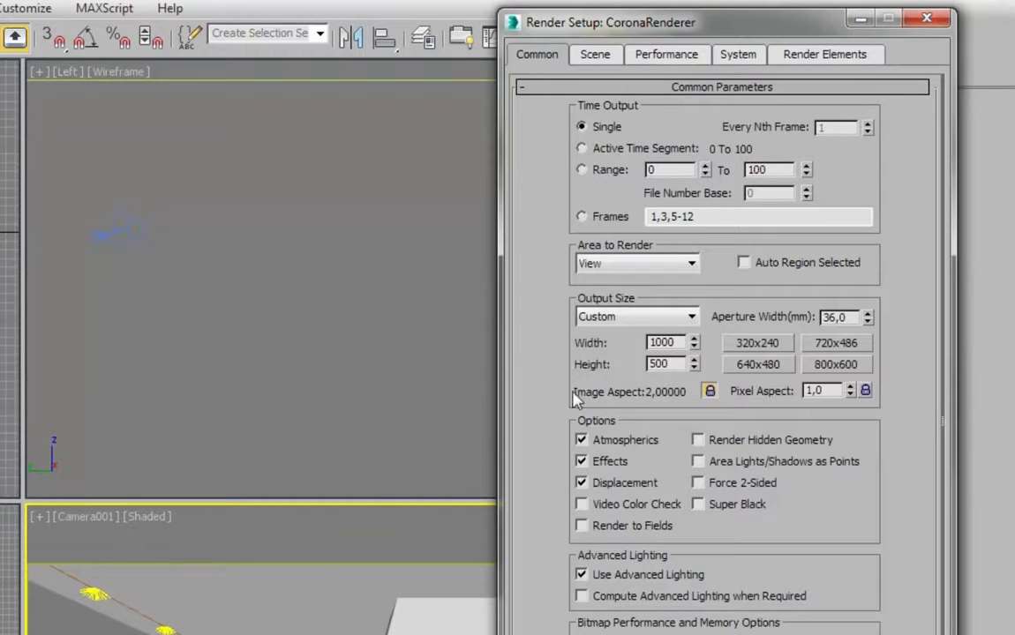
mouse_move(653, 398)
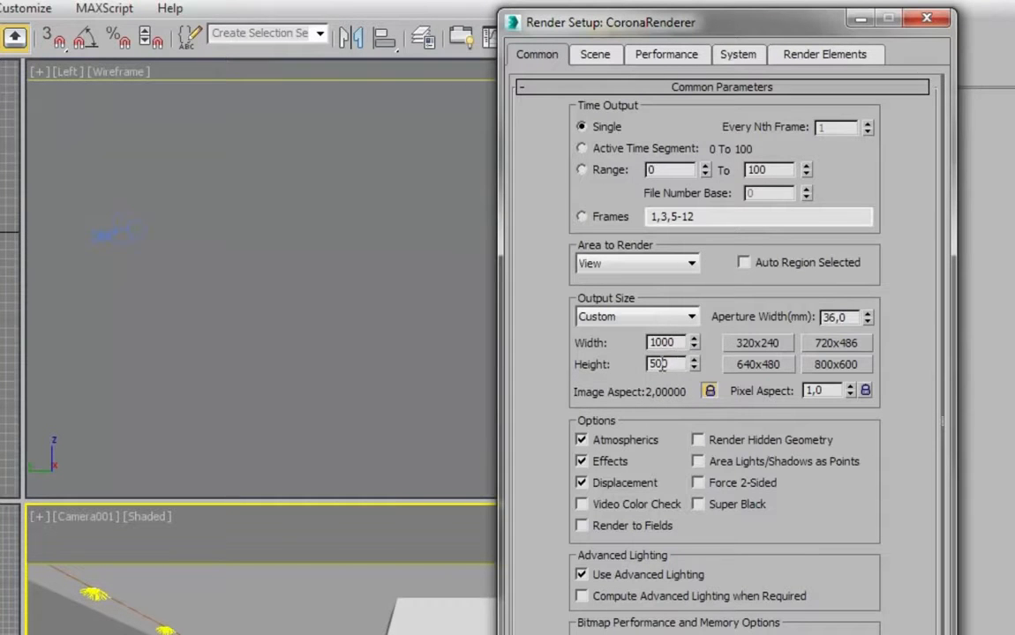
Step: Set the Corona Common tab output size to width 1000 and height 500
triple_click(665, 343)
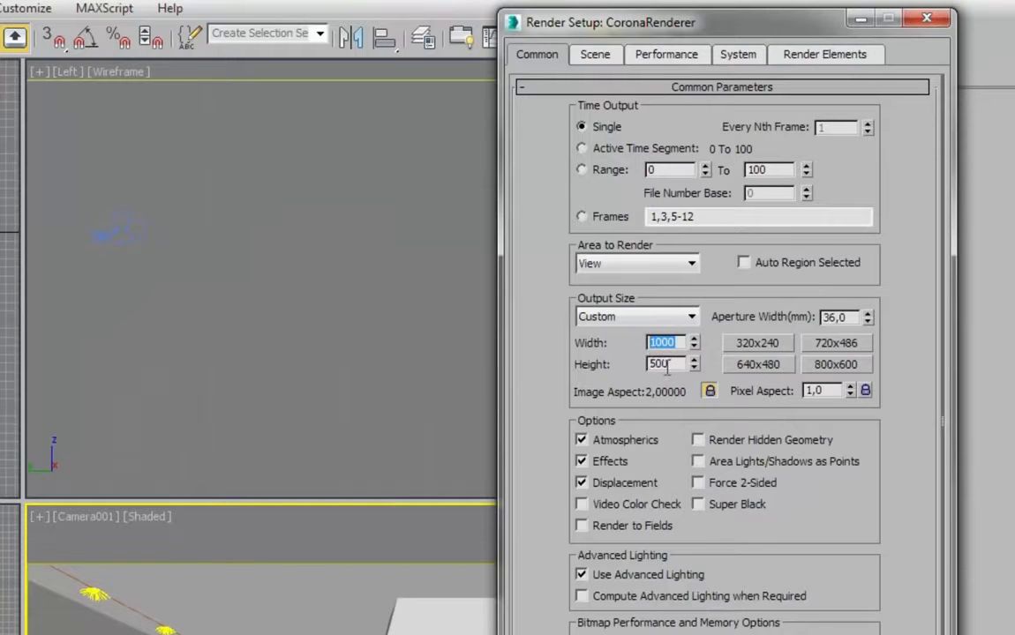
type("4")
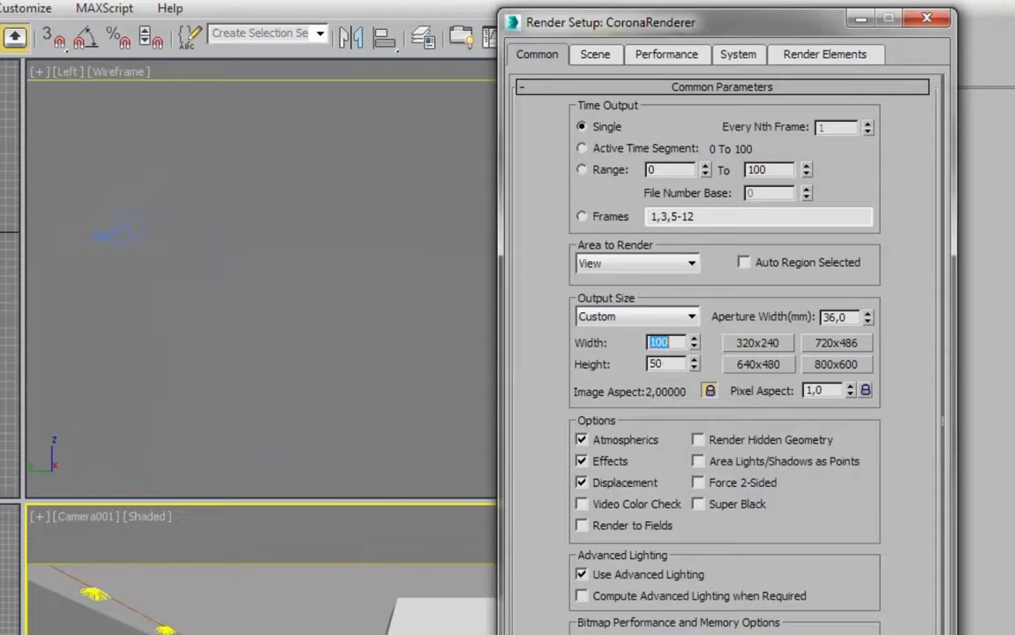
type("1000")
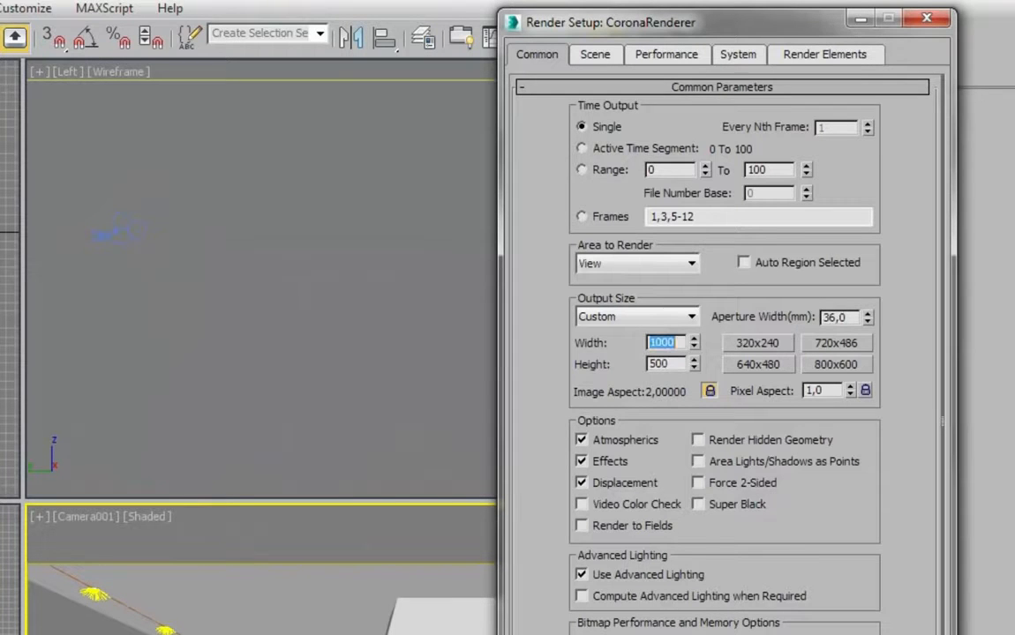
scroll("down", 3)
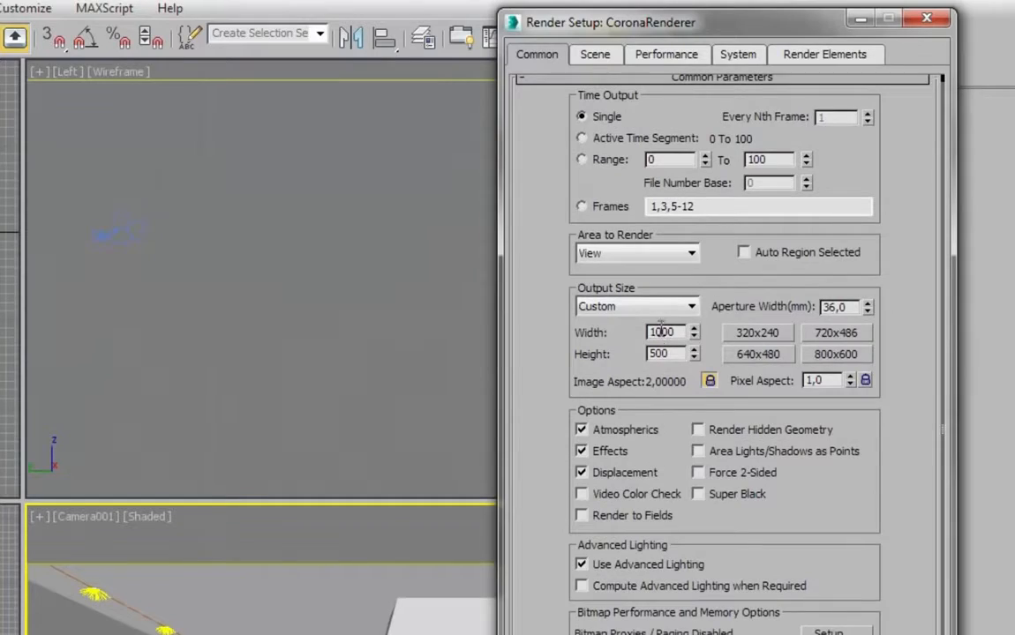
left_click(895, 20)
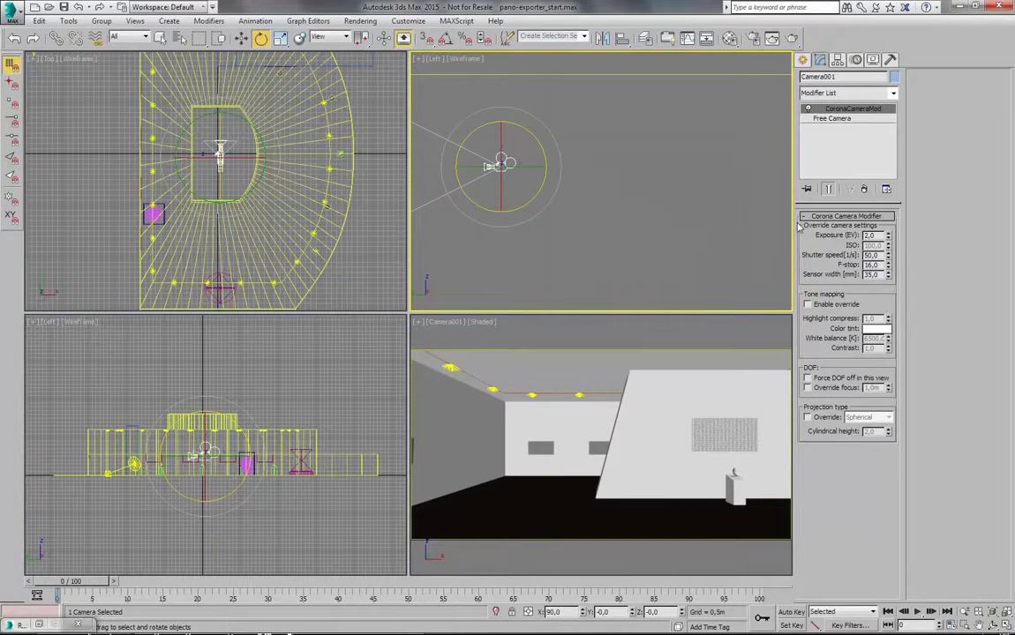
mouse_move(919, 240)
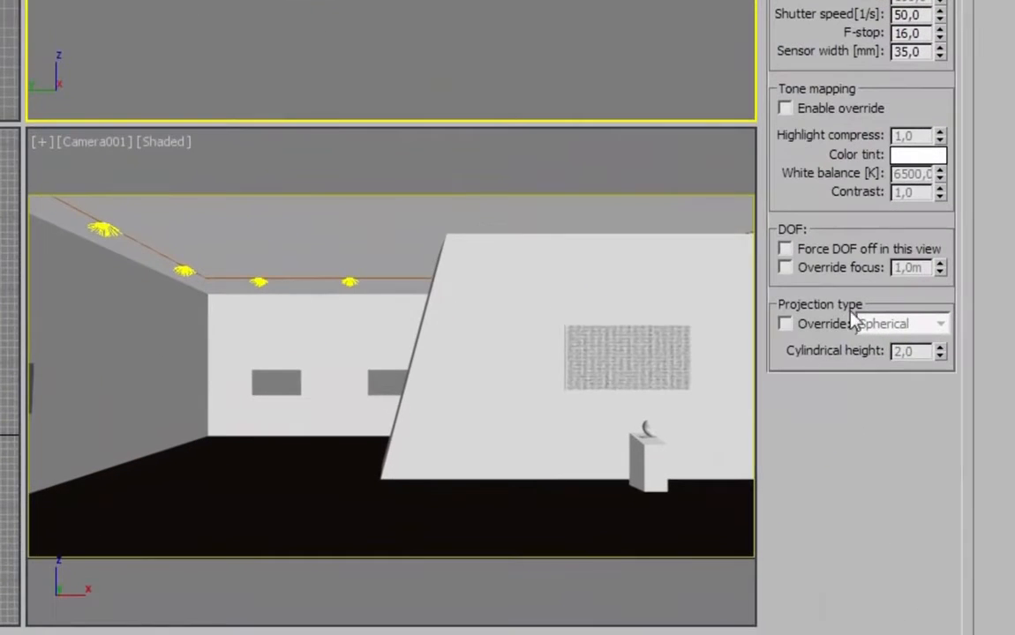
Step: Tick the CoronaCameraMod Projection type Override, keeping Spherical selected
left_click(785, 323)
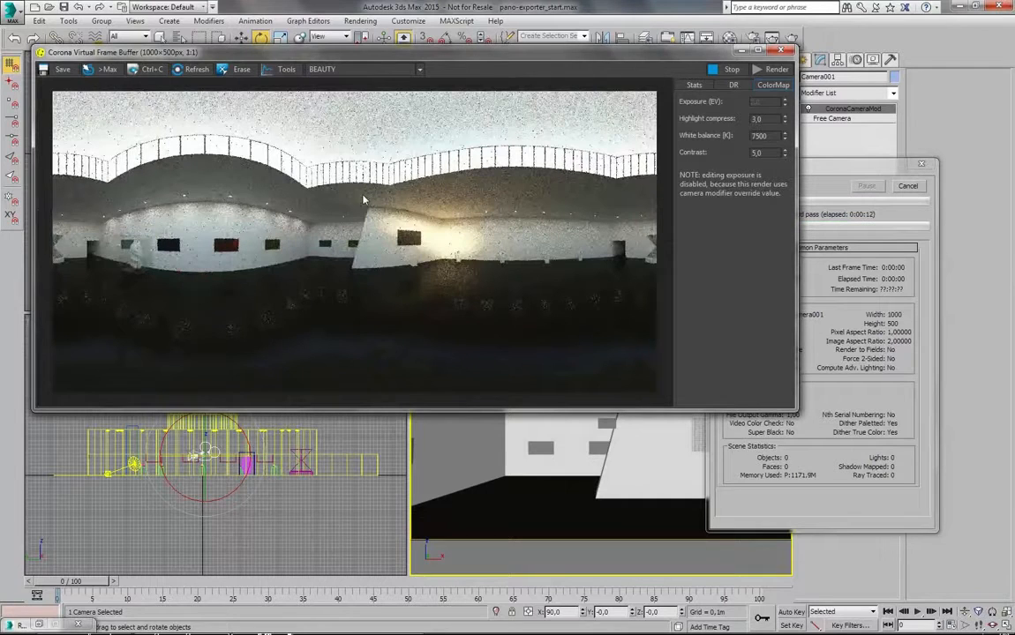
mouse_move(534, 108)
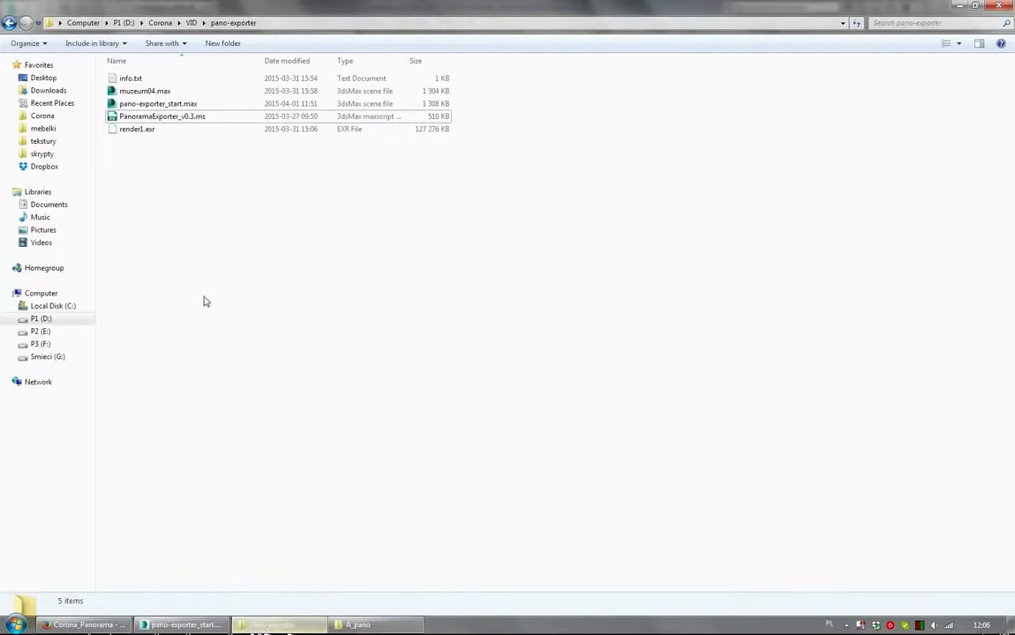
Step: Select and run PanoramaExporter_v0.3.ms from the pano-exporter folder
left_click(163, 115)
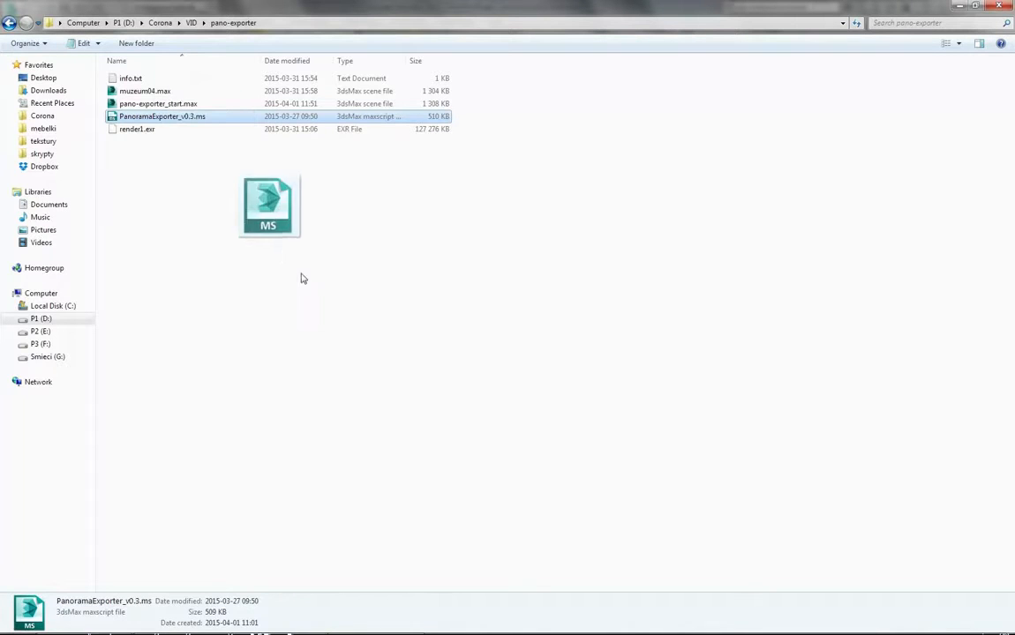
double_click(162, 115)
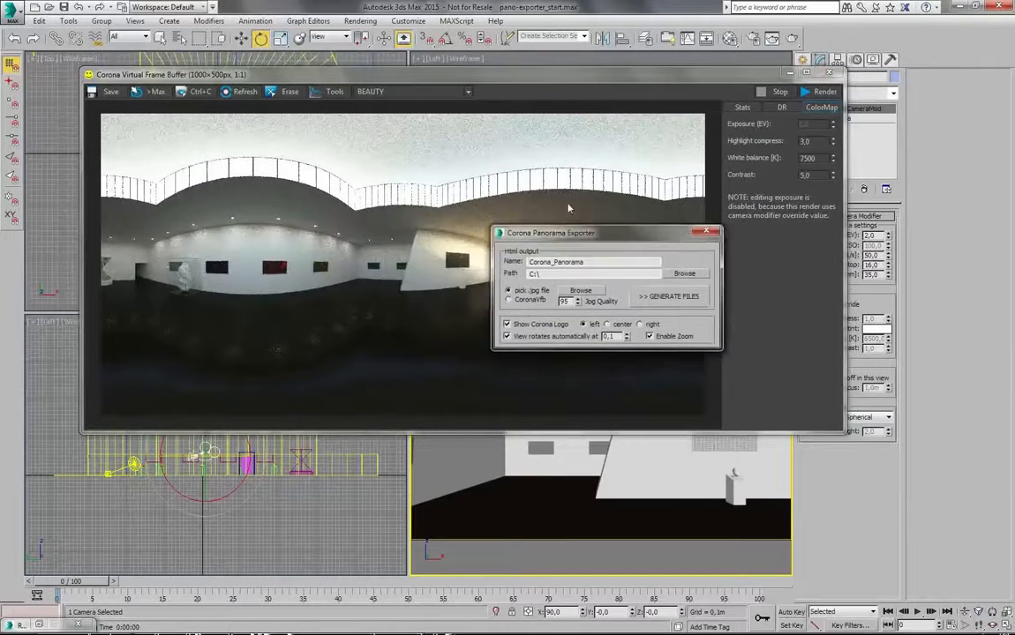
Step: Move the exporter dialog aside and enter 'Art gallery' as the output name
left_click_drag(551, 233, 118, 403)
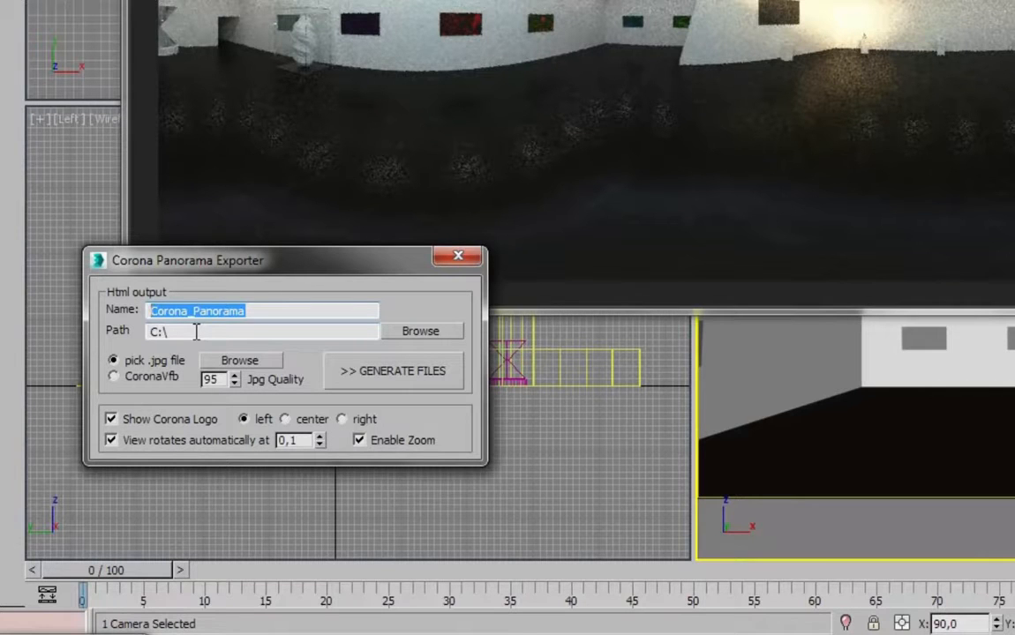
type("Art gallery")
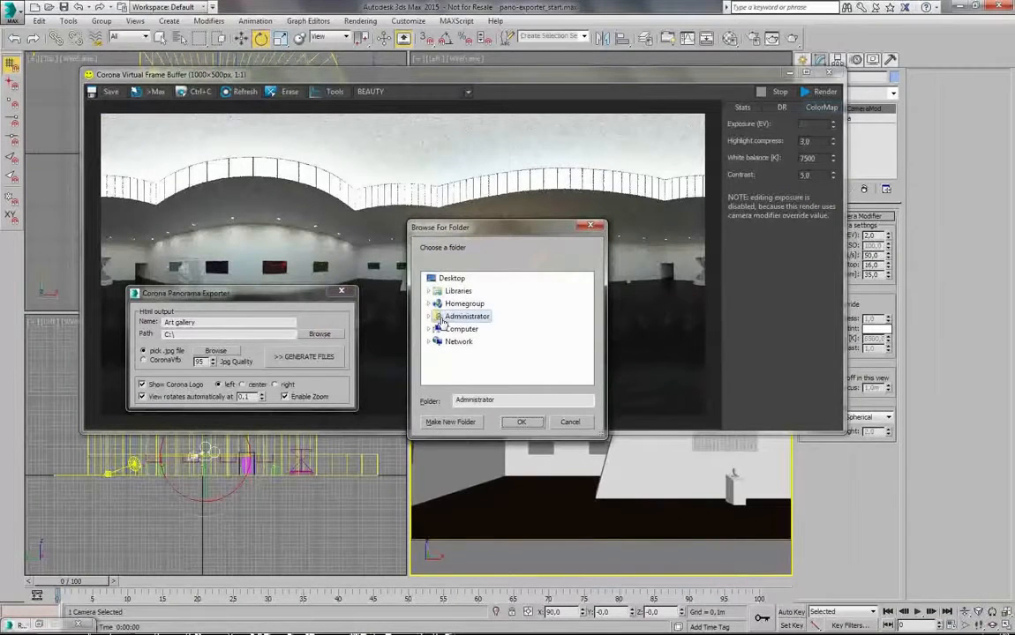
Step: Choose D:\A_pano as the output folder and move the exporter back over the render
left_click(431, 291)
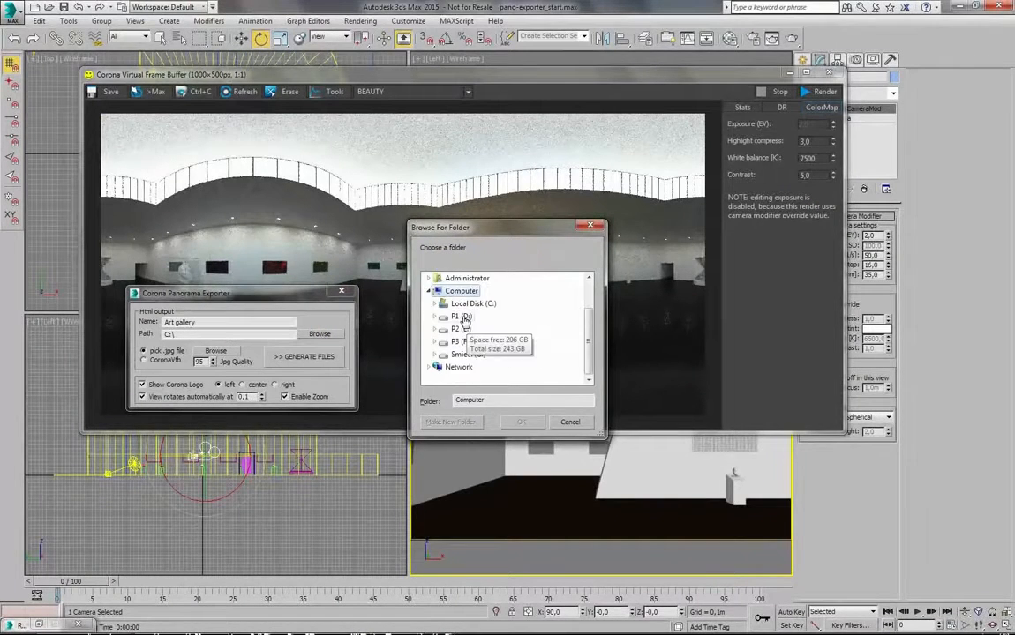
left_click(522, 422)
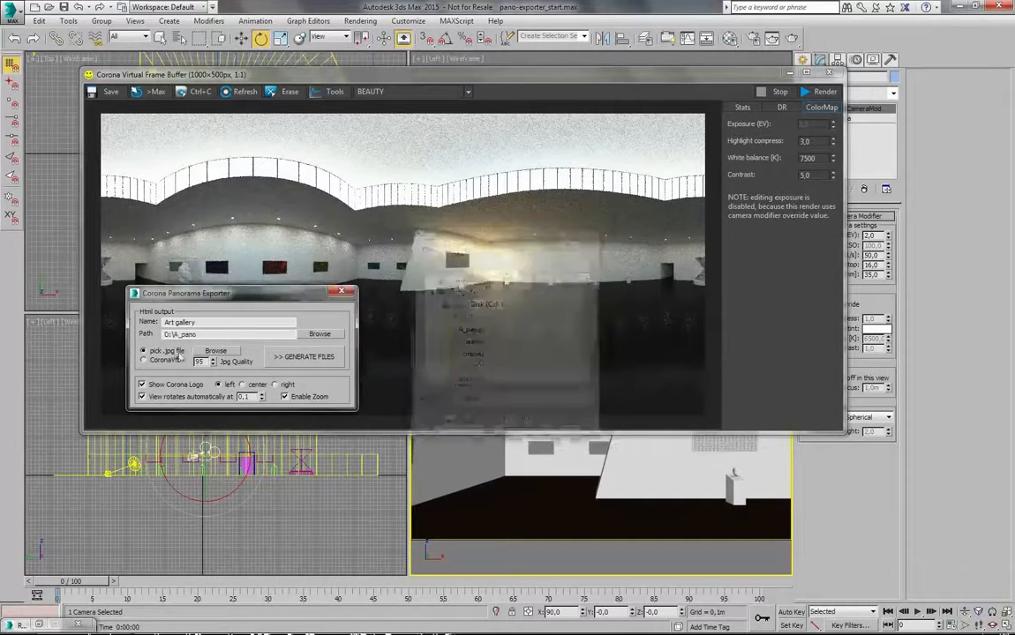
left_click_drag(238, 292, 626, 461)
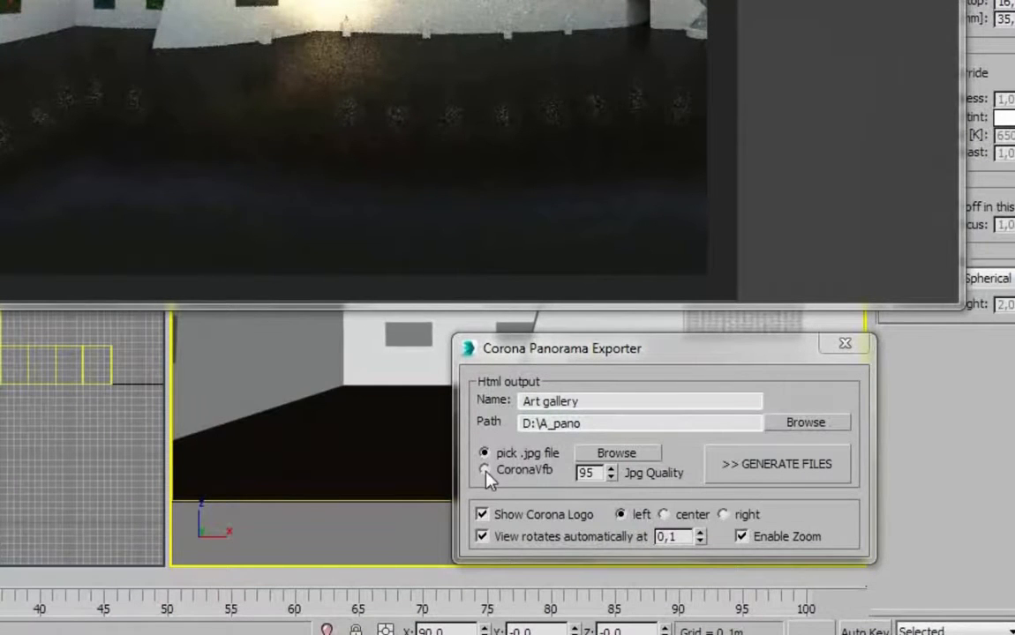
Step: Select CoronaVfb as the panorama image source instead of a picked .jpg file
left_click(485, 469)
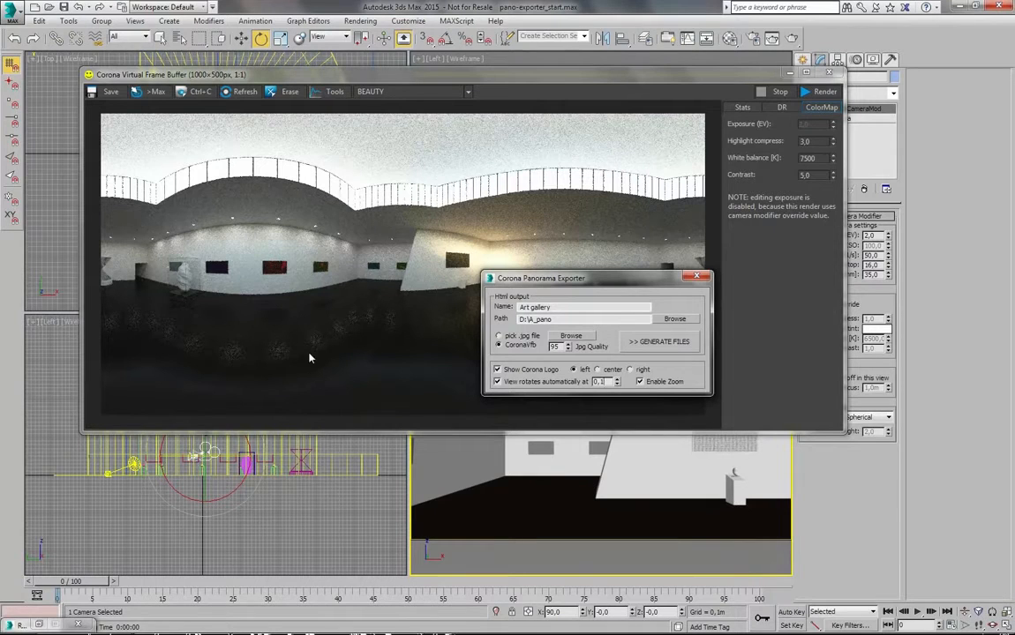
mouse_move(675, 349)
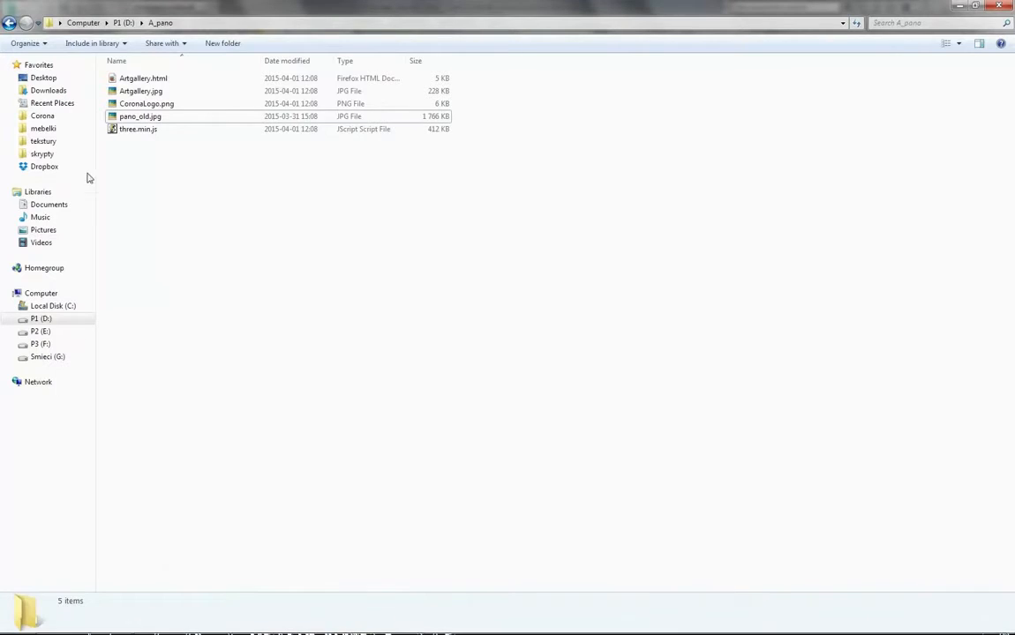
Step: Select Artgallery.html among the exported files in D:\A_pano
left_click(148, 78)
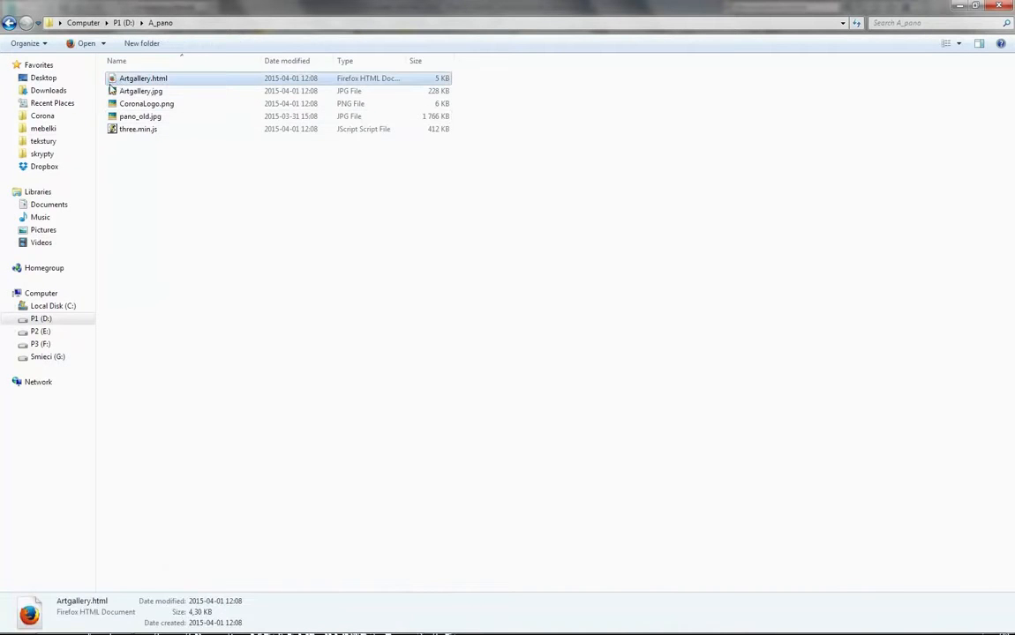
mouse_move(172, 84)
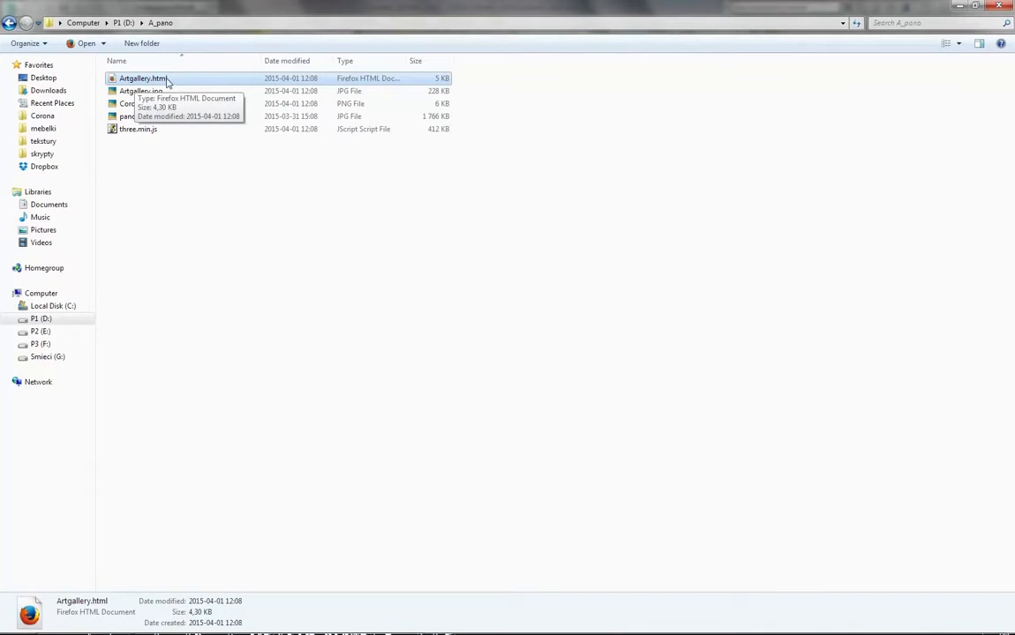
Step: Open Artgallery.html in Firefox and tilt the panorama up into the skylight
double_click(146, 79)
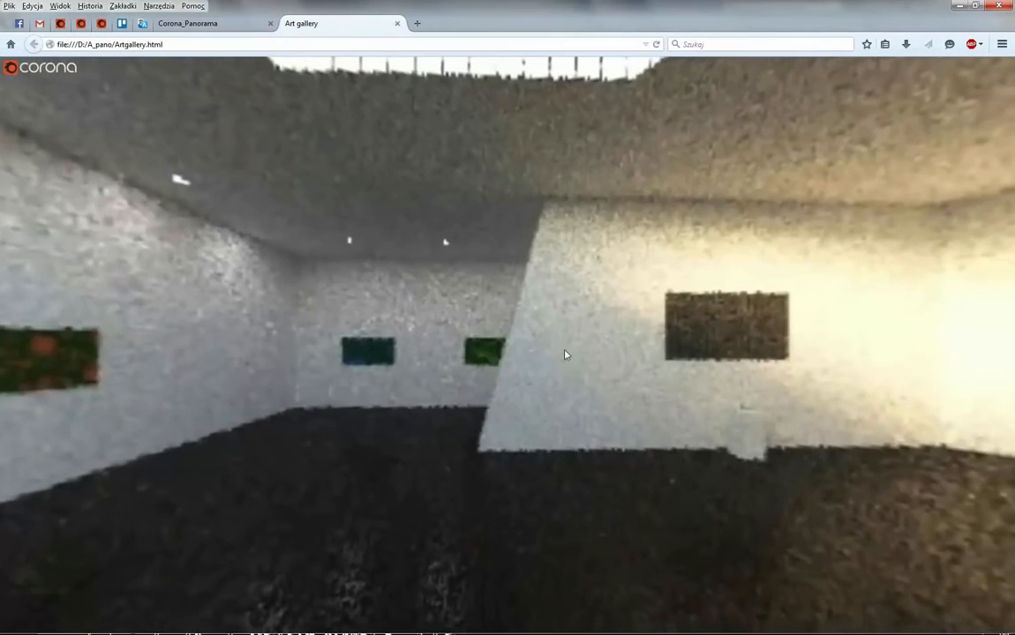
left_click_drag(565, 354, 484, 297)
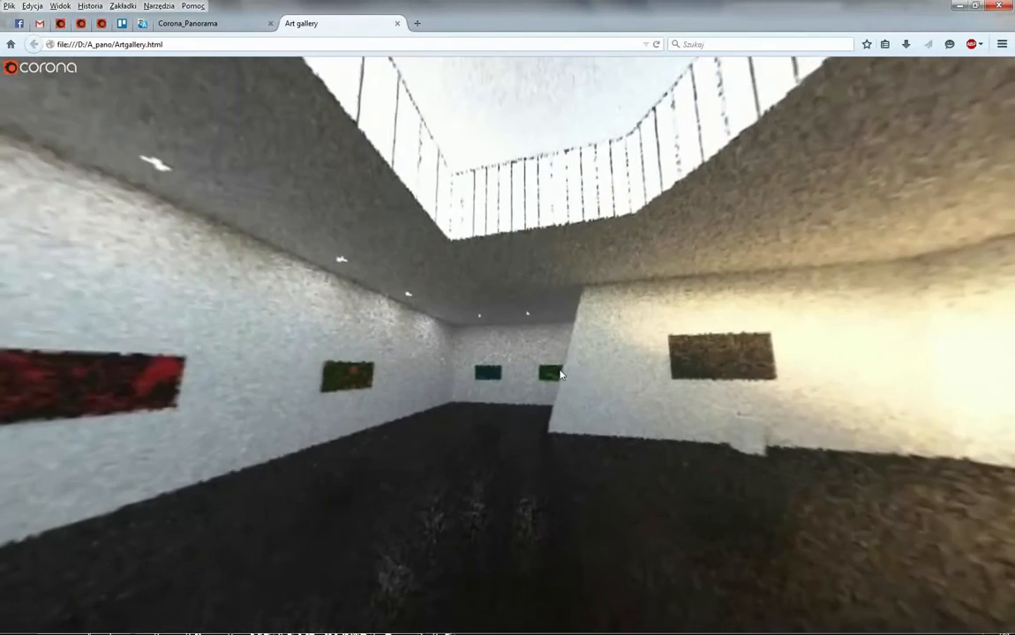
left_click_drag(561, 375, 611, 325)
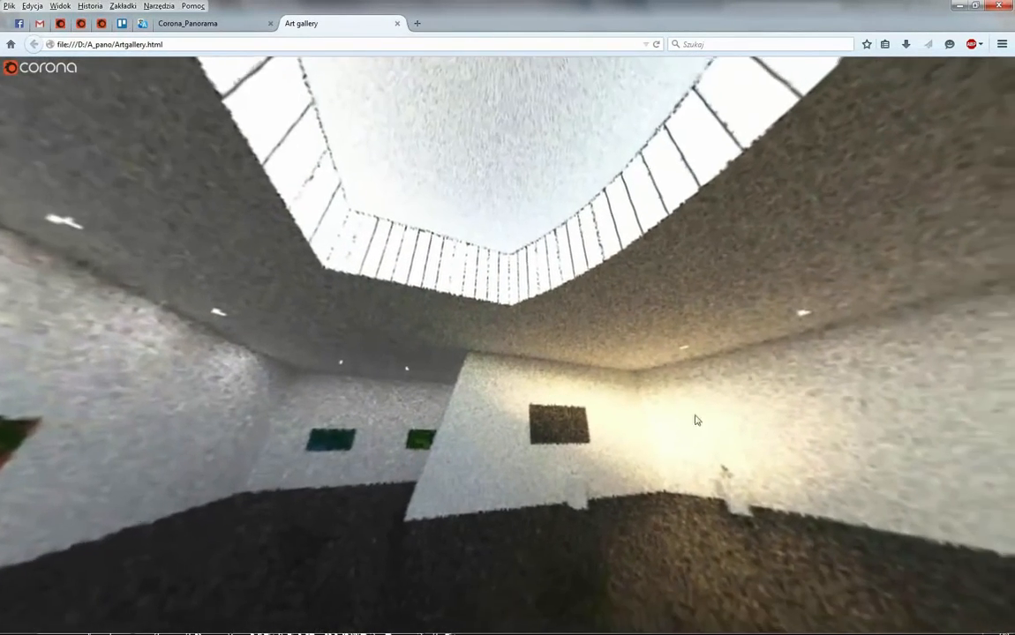
Step: Turn the panorama down to the walls, the sculpture and the paintings
left_click_drag(697, 420, 704, 377)
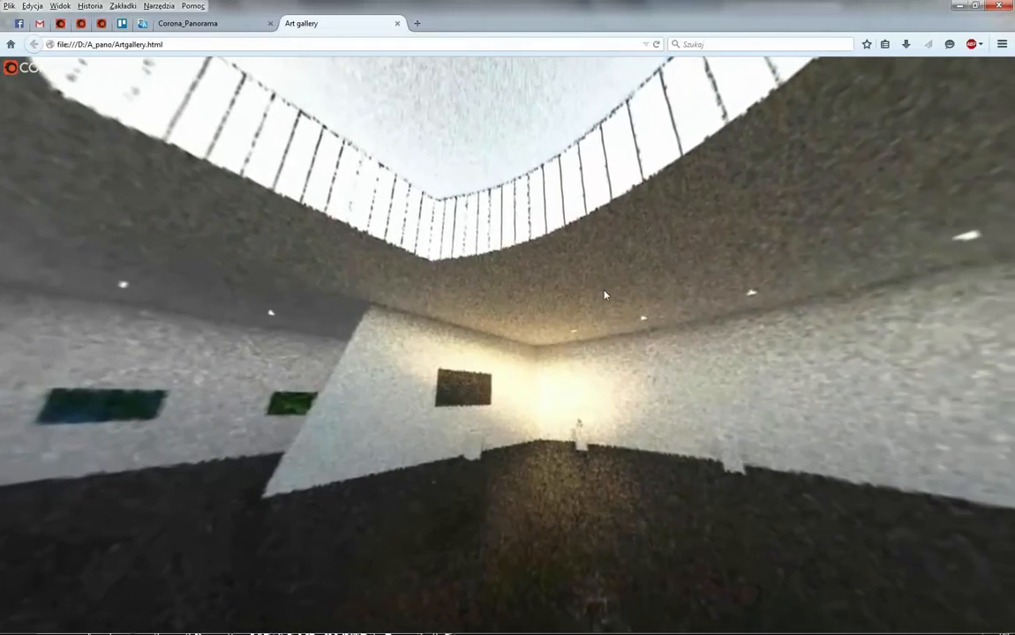
left_click_drag(604, 295, 768, 362)
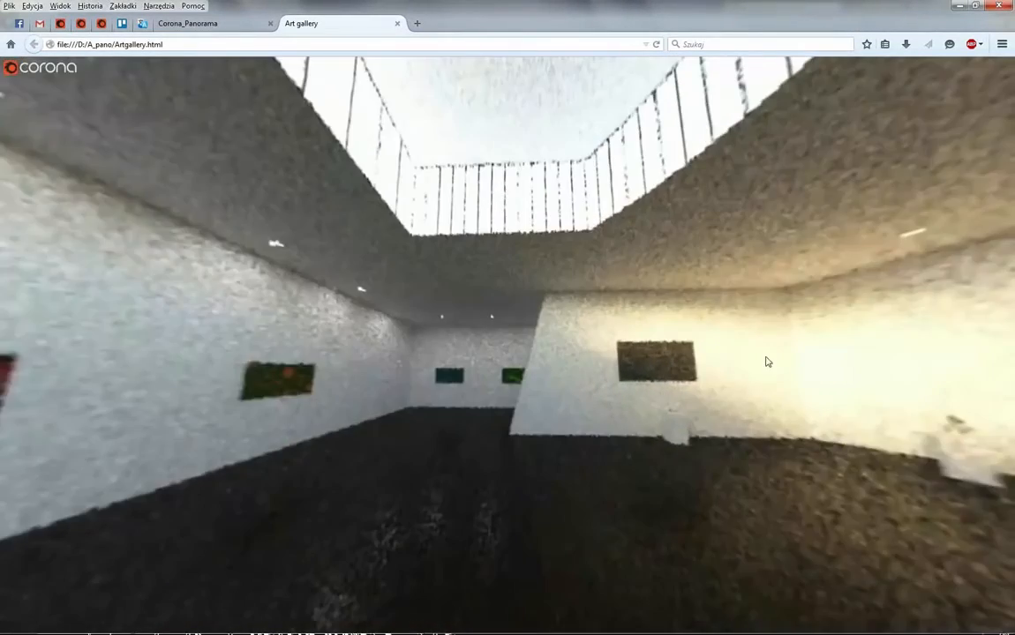
left_click_drag(768, 362, 679, 391)
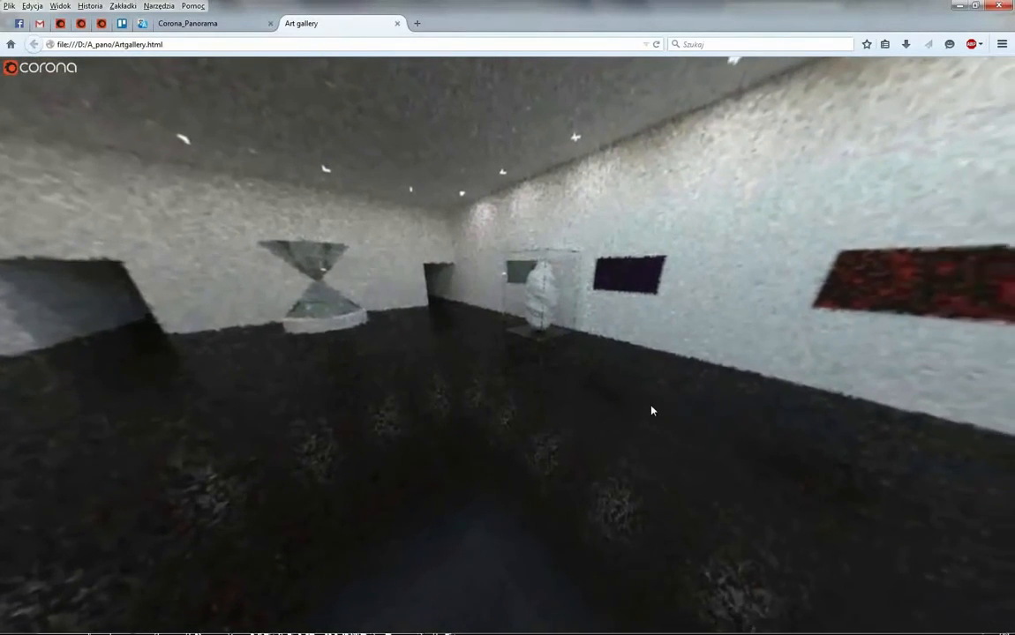
left_click_drag(653, 410, 454, 418)
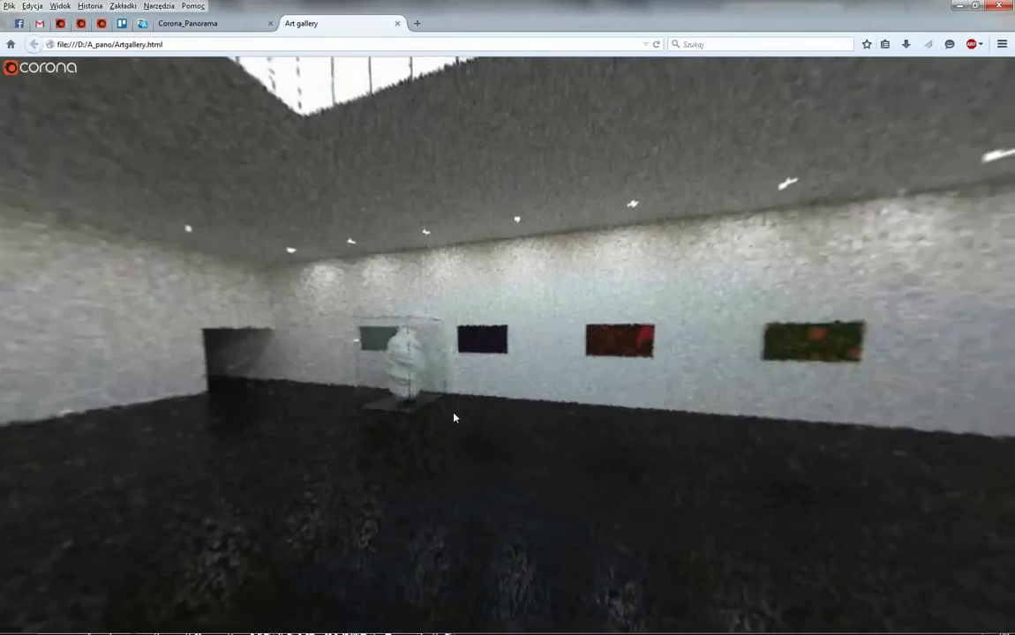